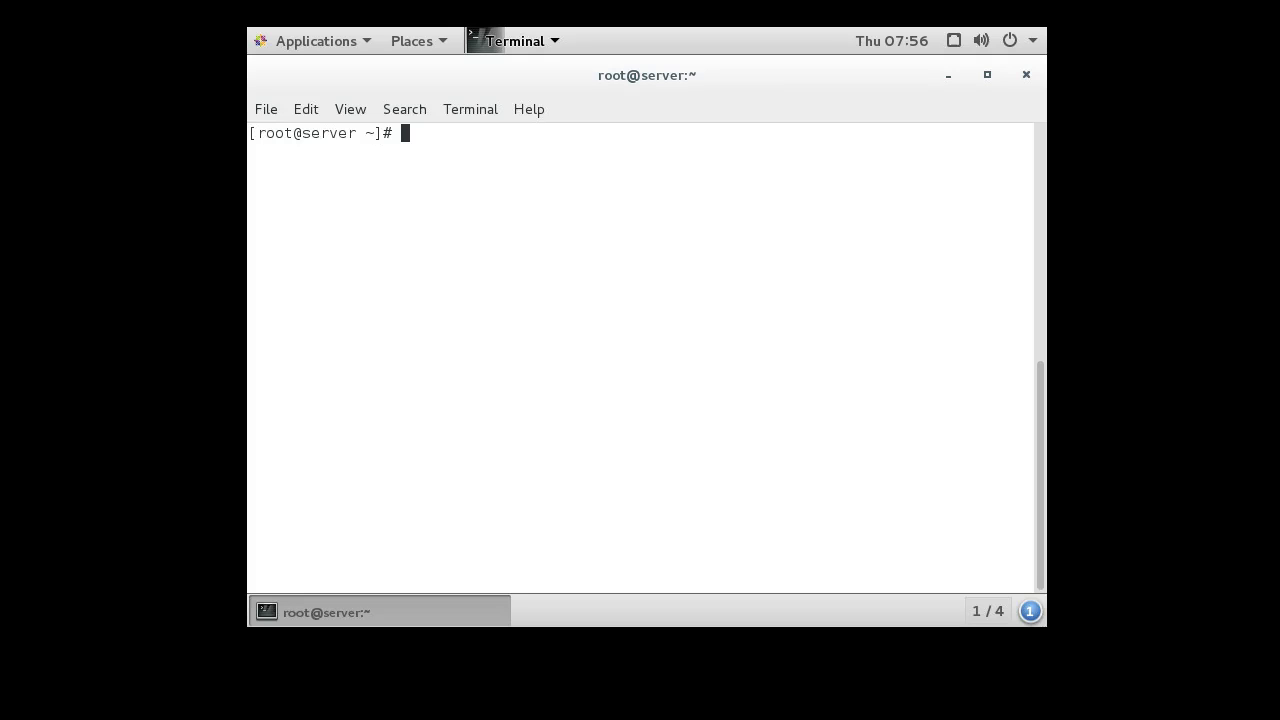
# Start nano on a new empty file named hello.sh from the shell prompt
pyautogui.write('na')
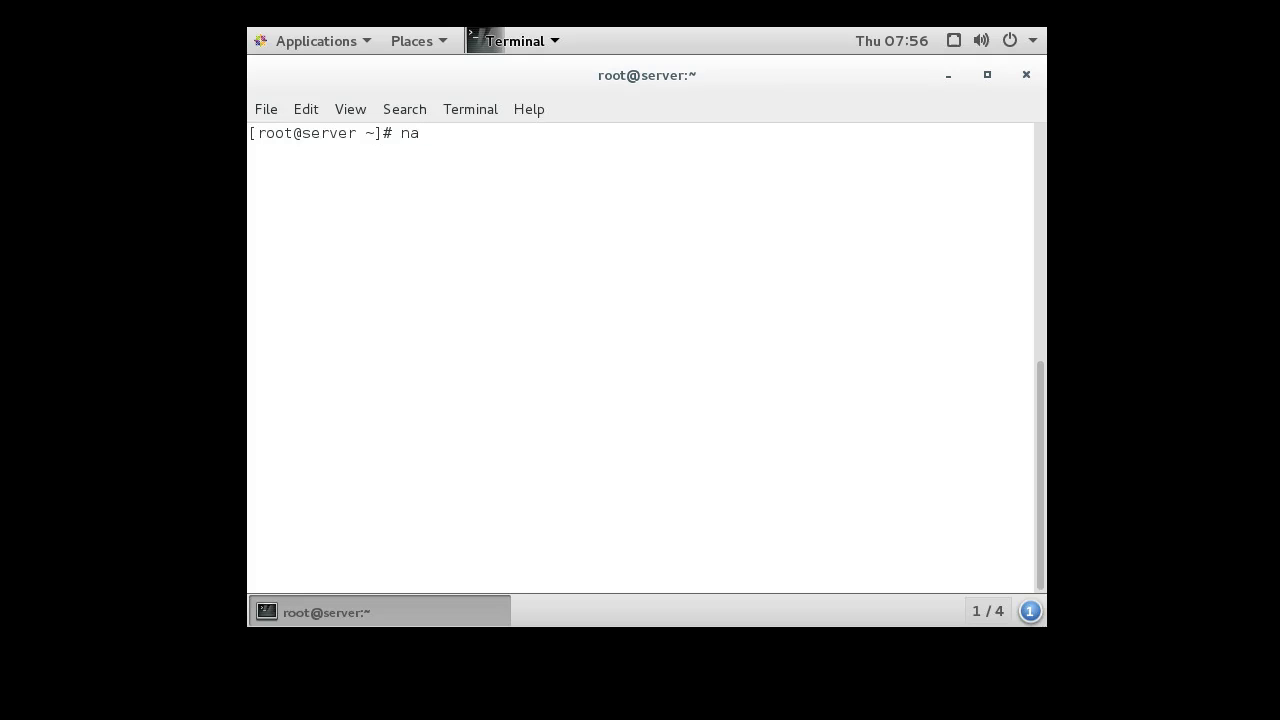
pyautogui.write('no hello')
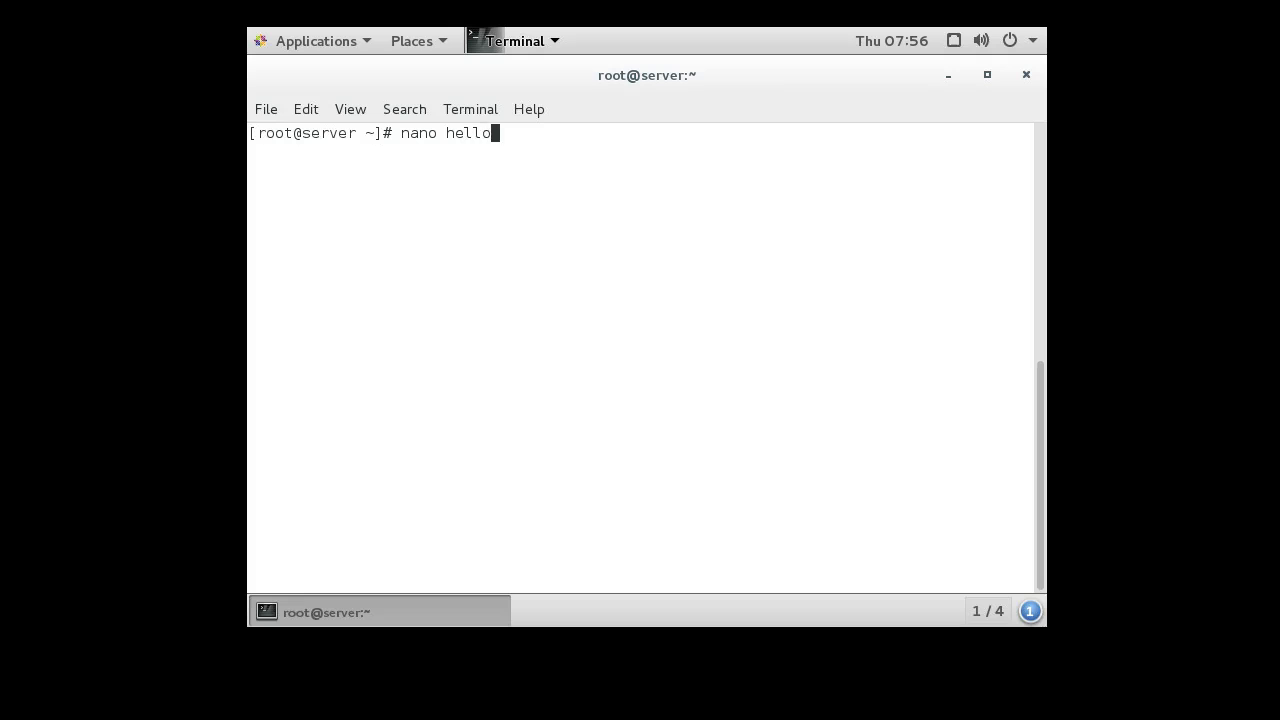
pyautogui.write('.sh')
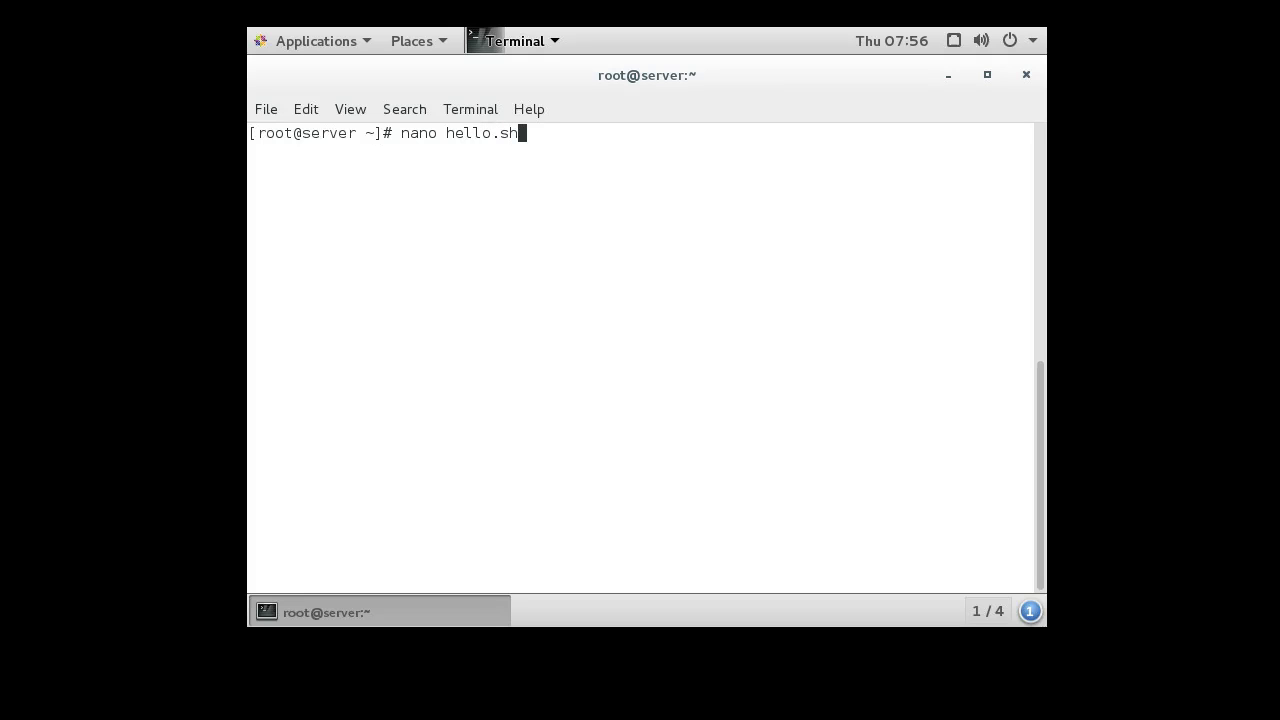
pyautogui.press('Return')
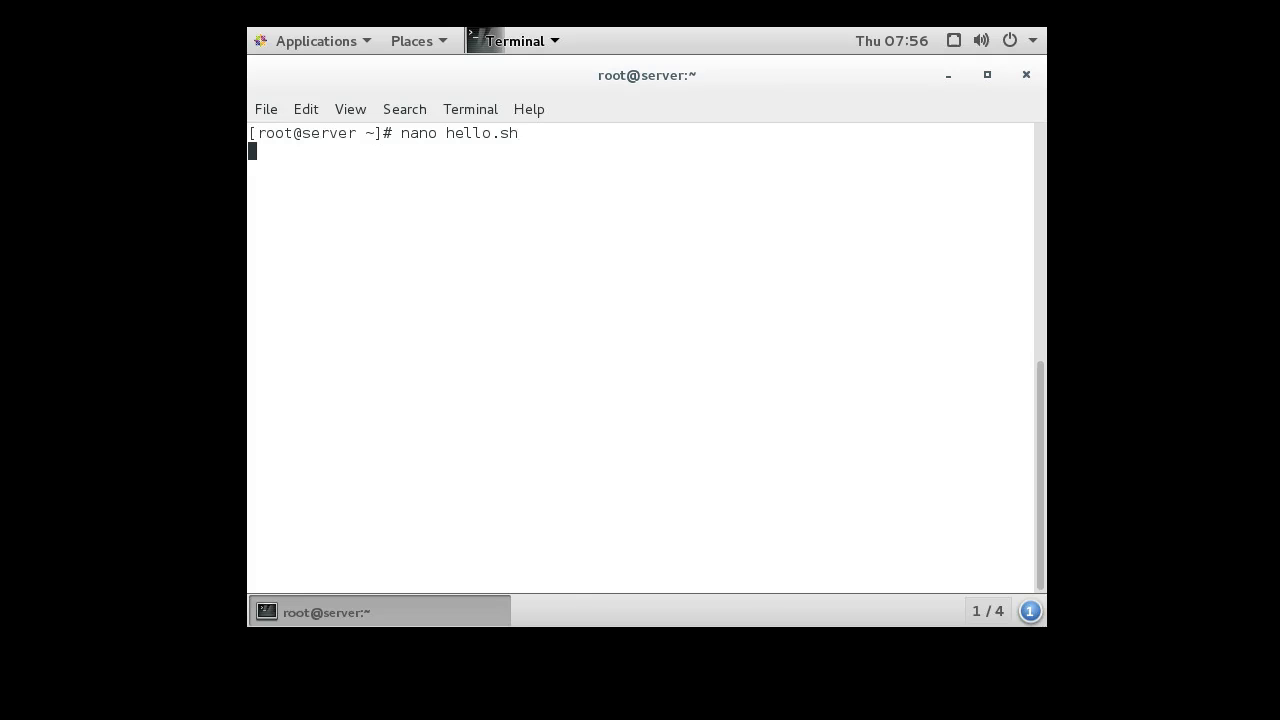
pyautogui.press('Return')
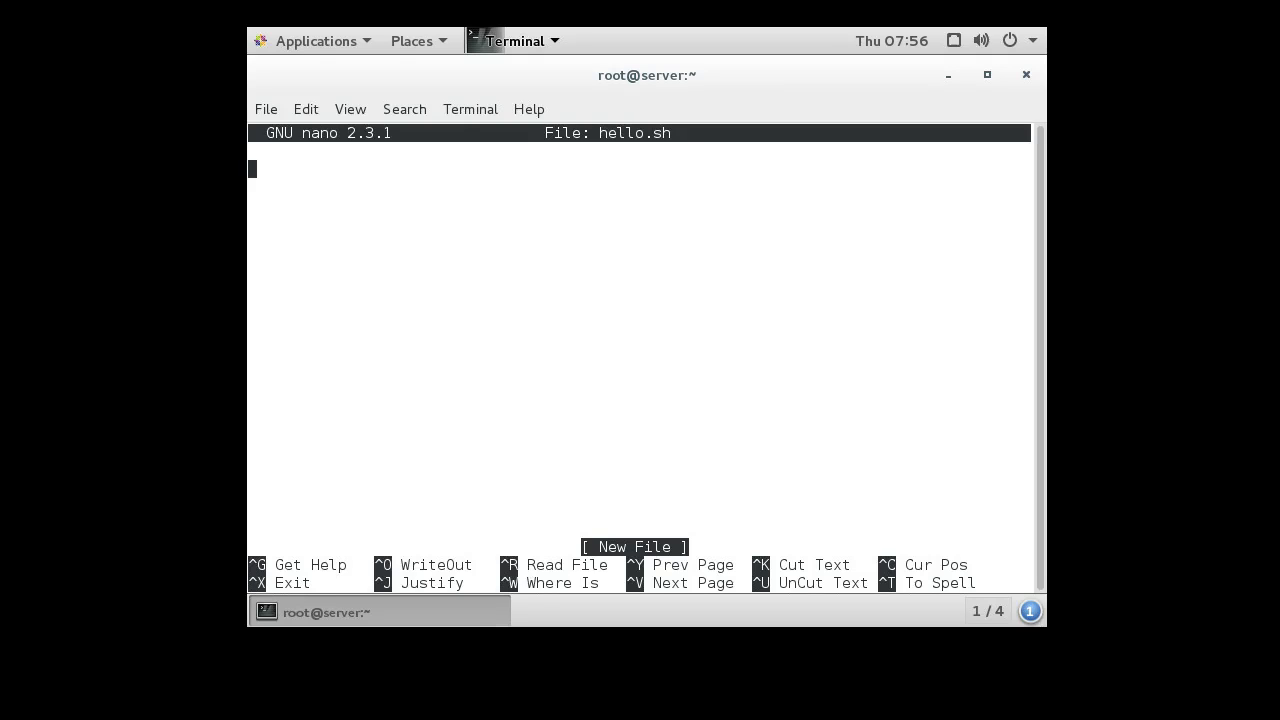
# Write #!/bin/bash and echo "Hello World!" into hello.sh and save it
pyautogui.write('#')
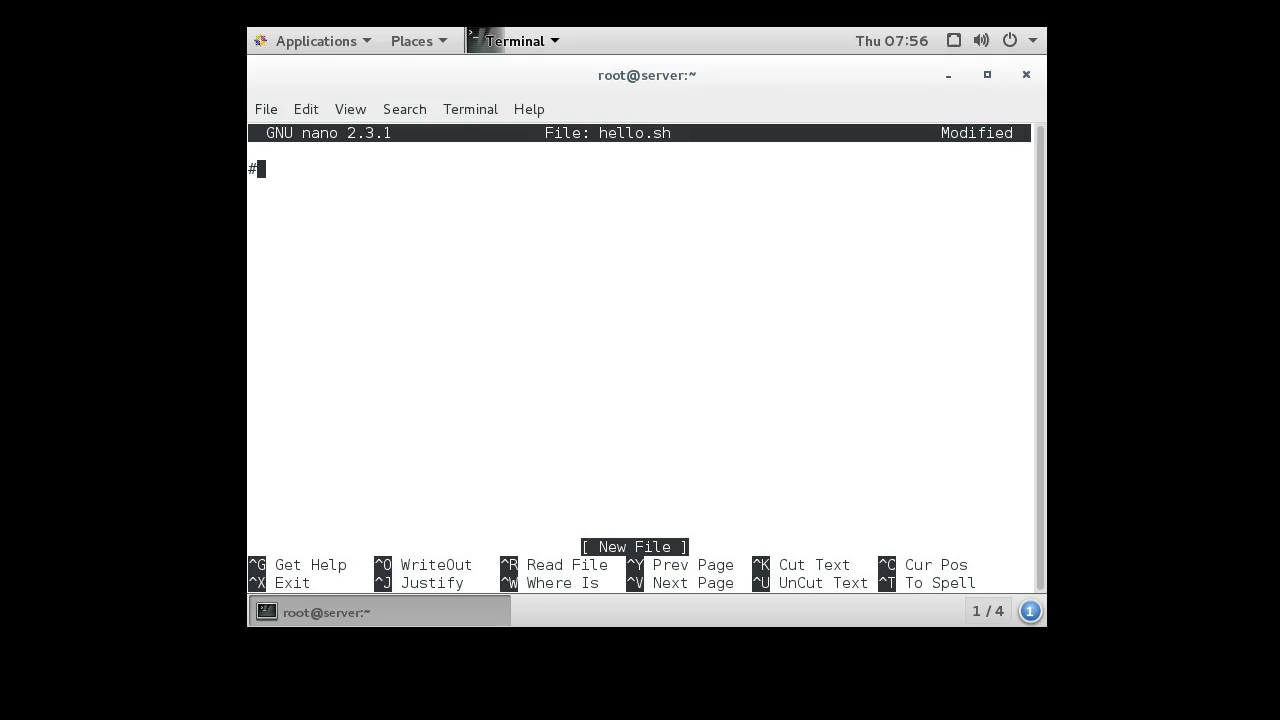
pyautogui.write('!/')
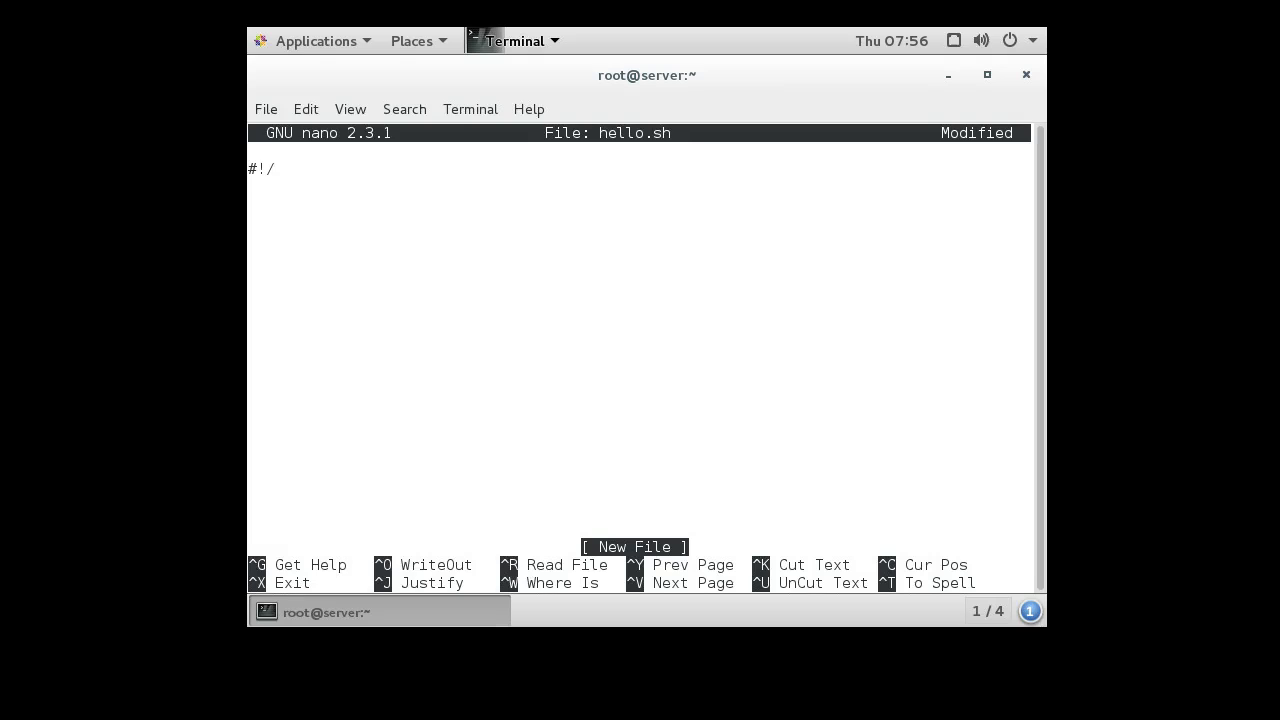
pyautogui.write('b')
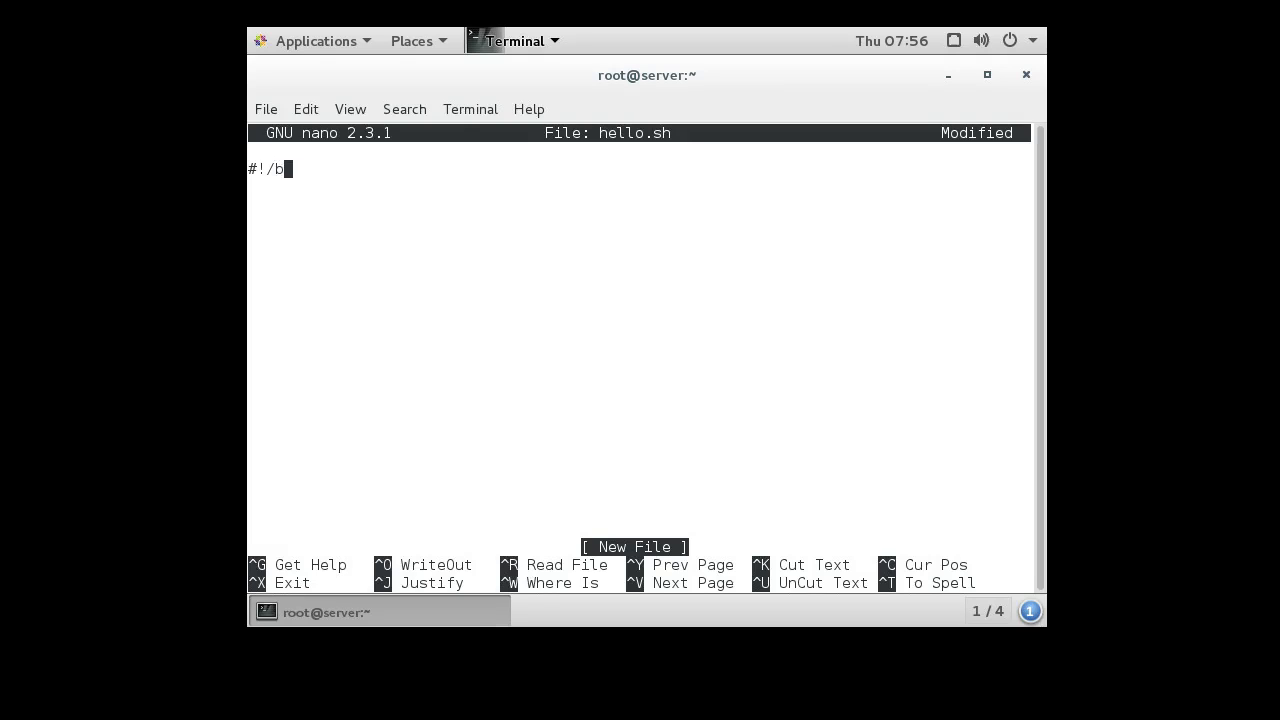
pyautogui.write('in/bash')
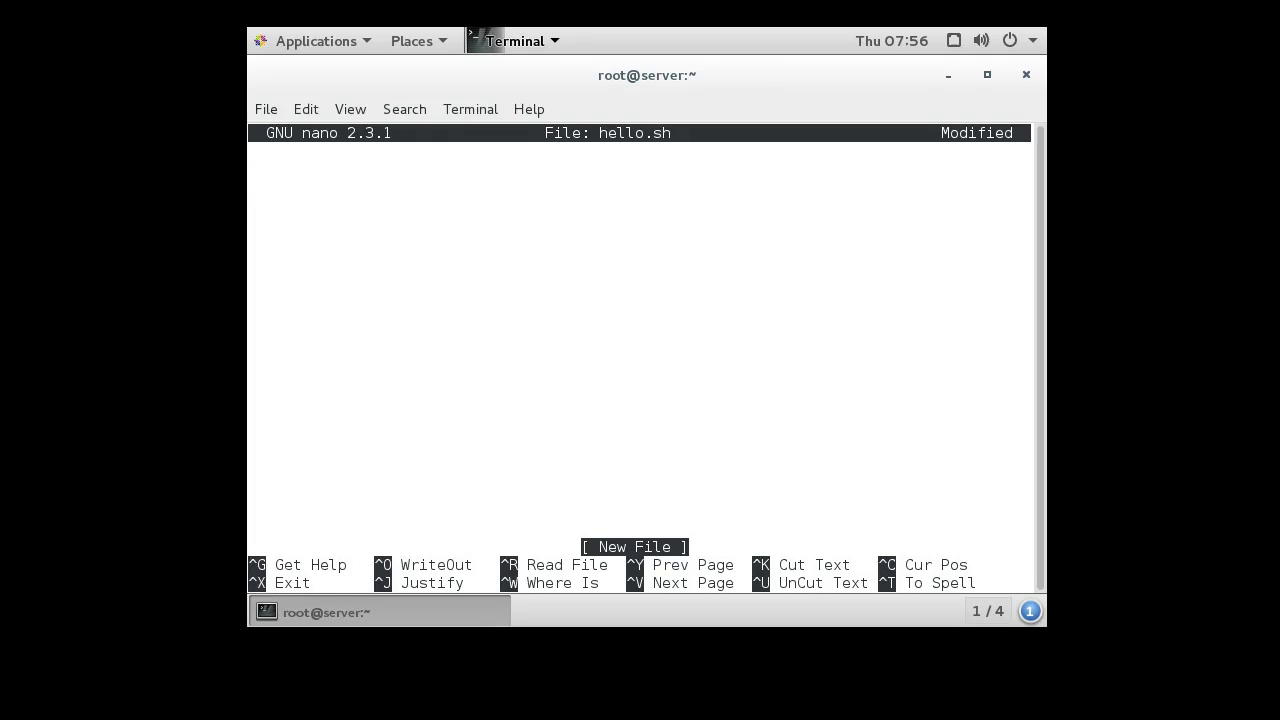
pyautogui.write('echo "')
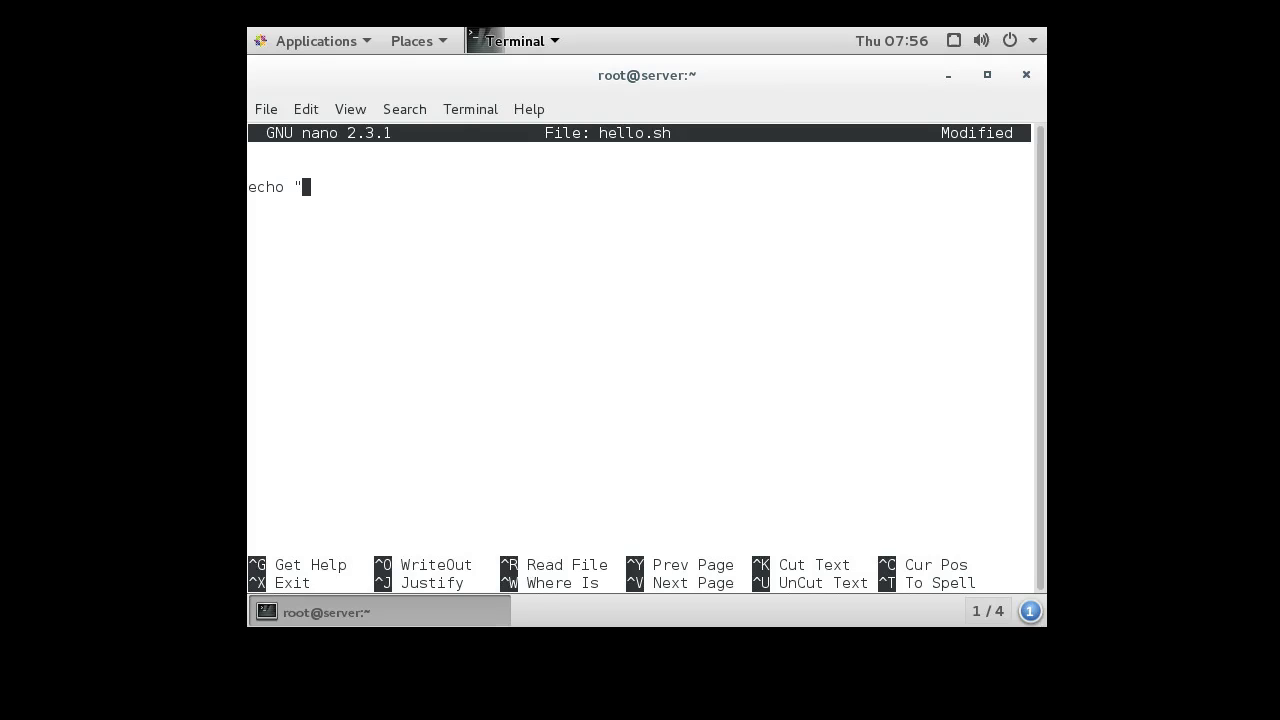
pyautogui.write('Hello World!"')
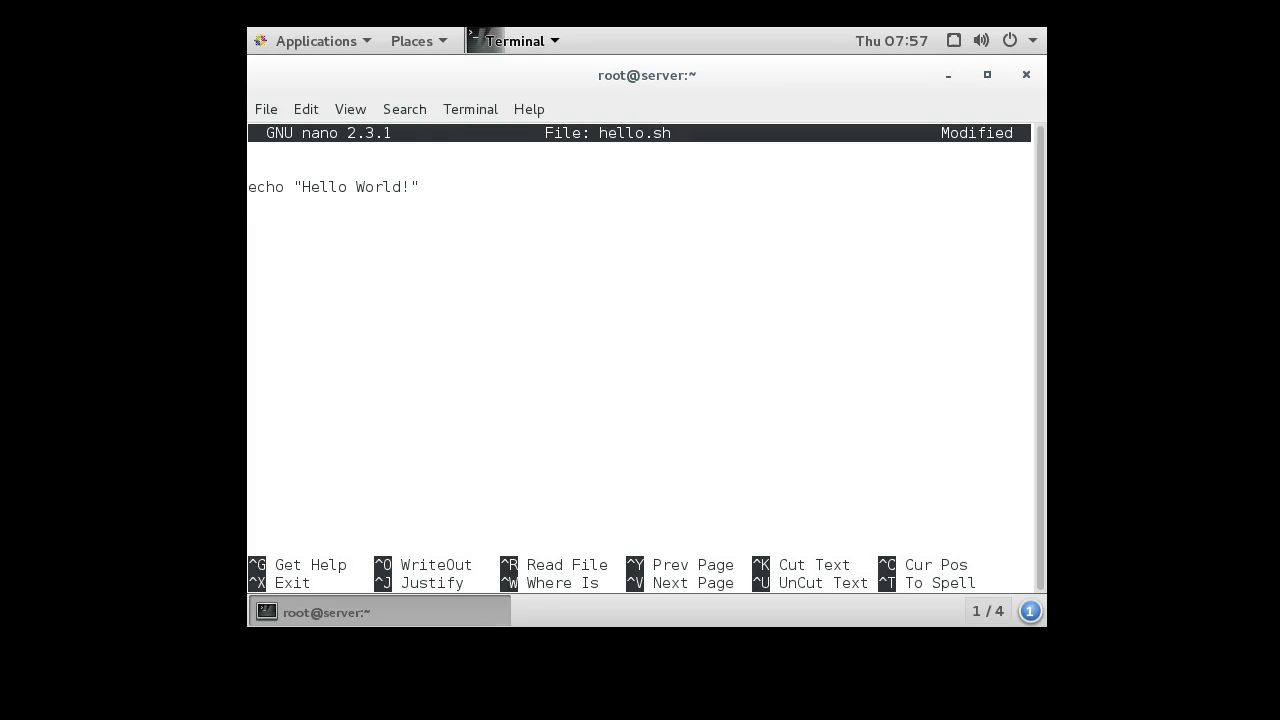
pyautogui.press('Return')
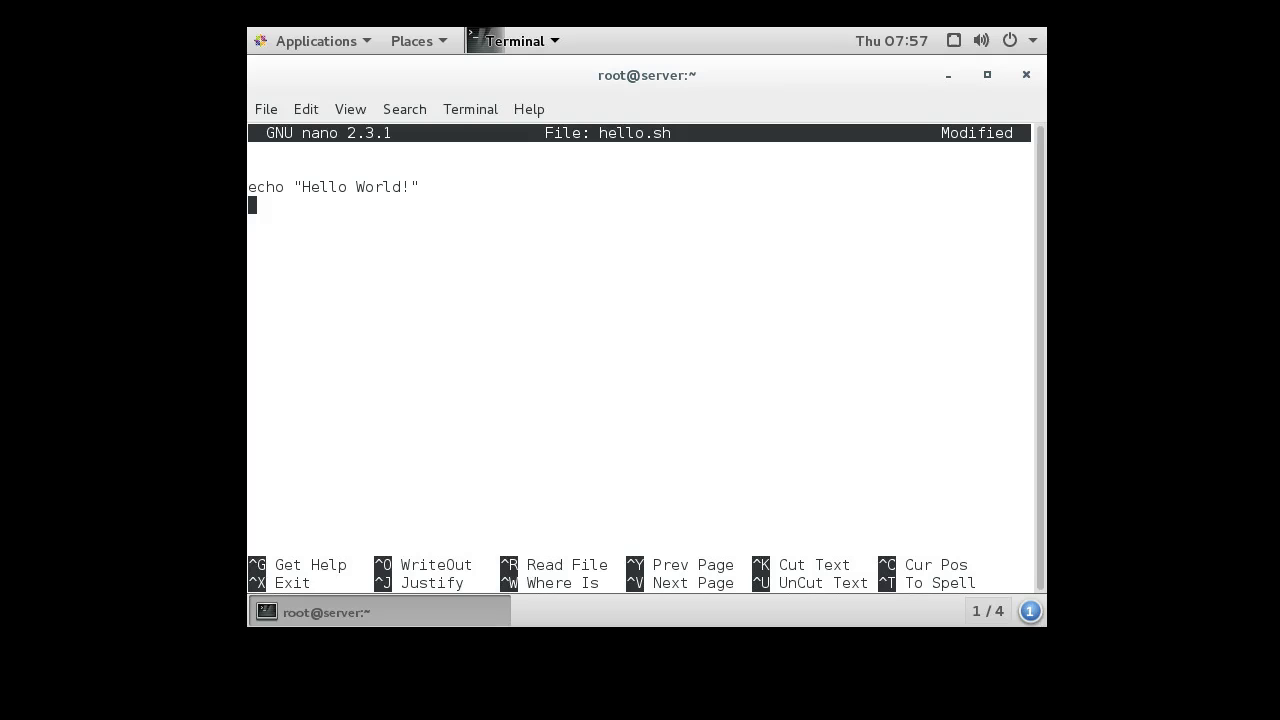
pyautogui.press('ctrl+o')
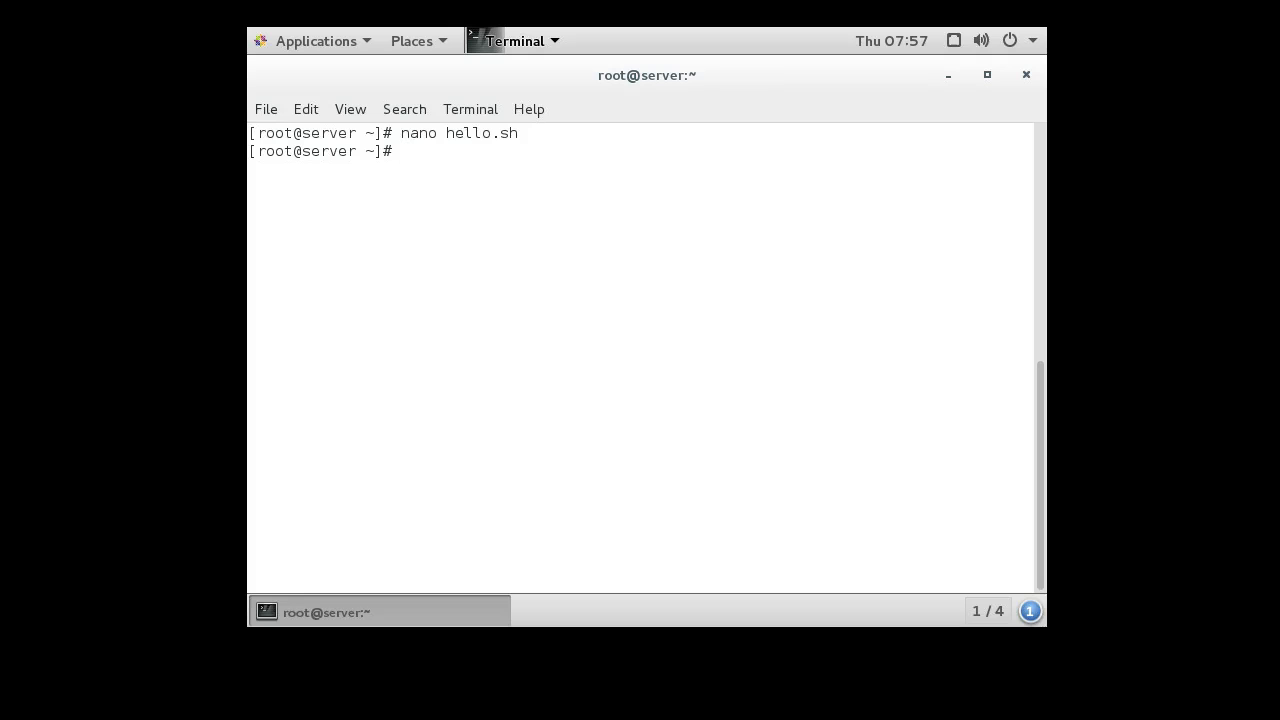
# List files, chmod 755 hello.sh, and list again to see -rwxr-xr-x permissions
pyautogui.write('ls -l')
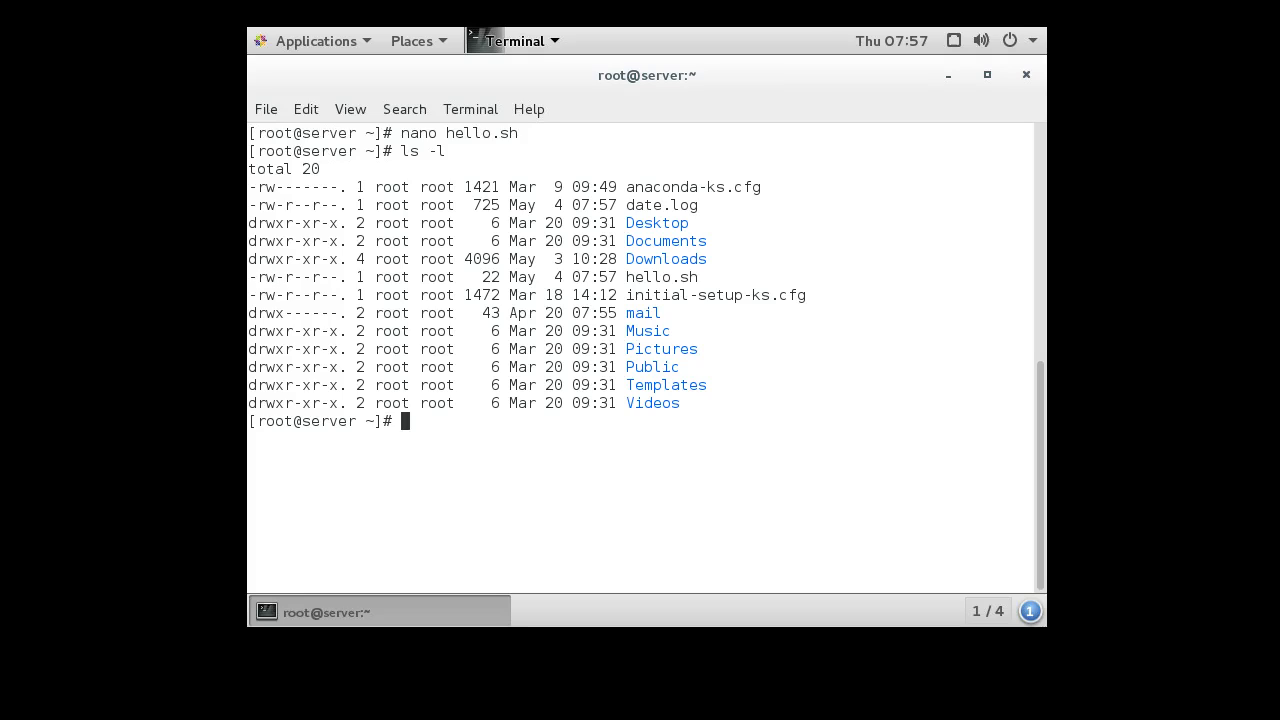
pyautogui.write('chm')
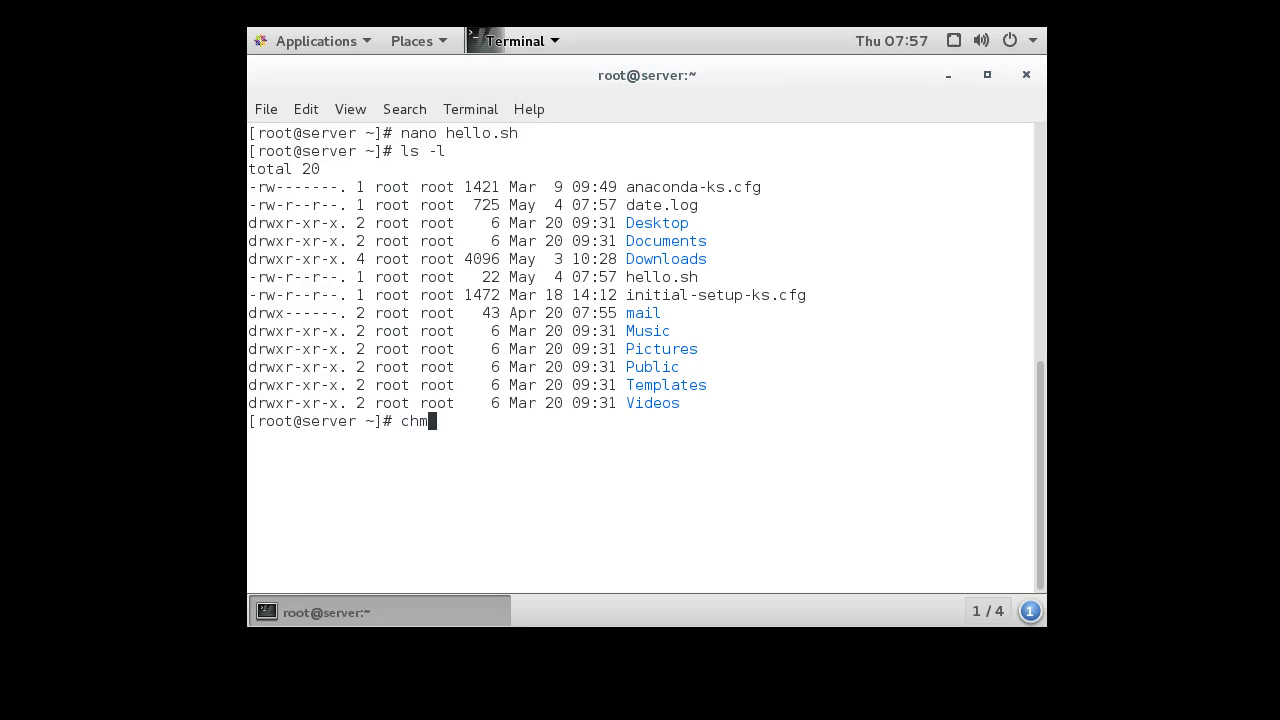
pyautogui.write('od 755 hello.sh')
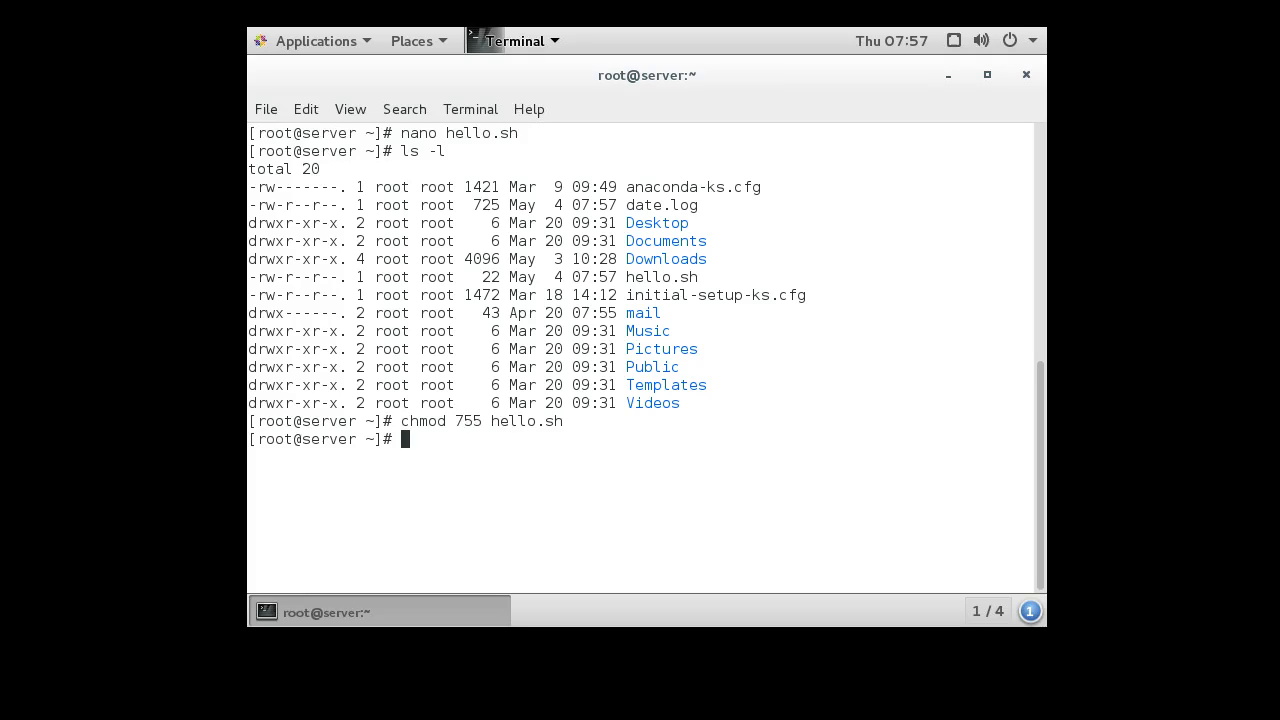
pyautogui.write('ls -l')
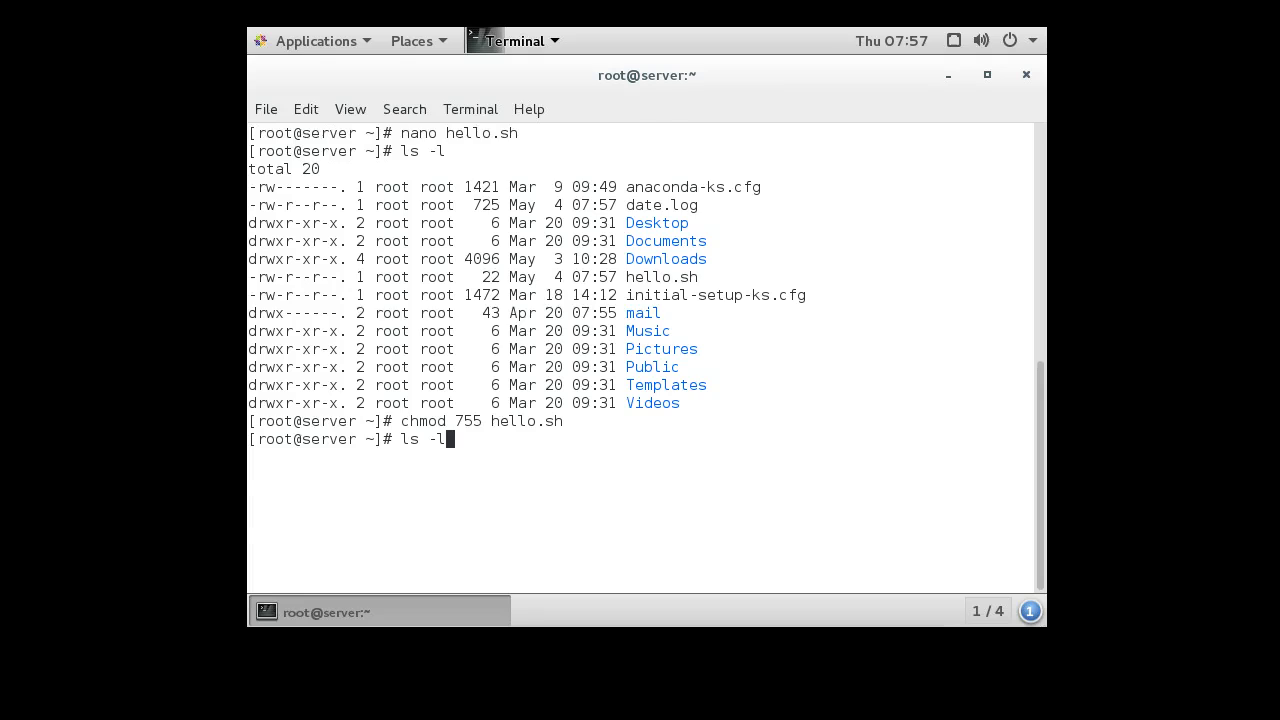
pyautogui.press('Return')
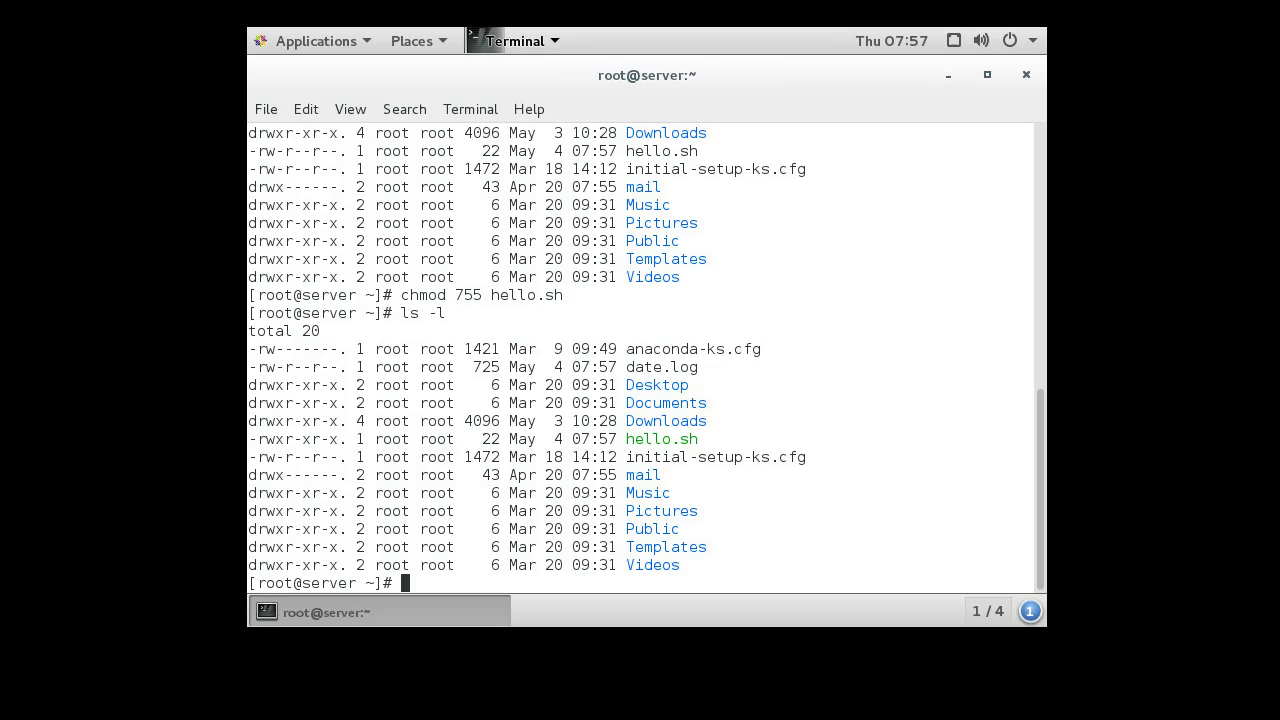
# Run the script by its full path /root/hello.sh, printing Hello World!
pyautogui.write('/root/')
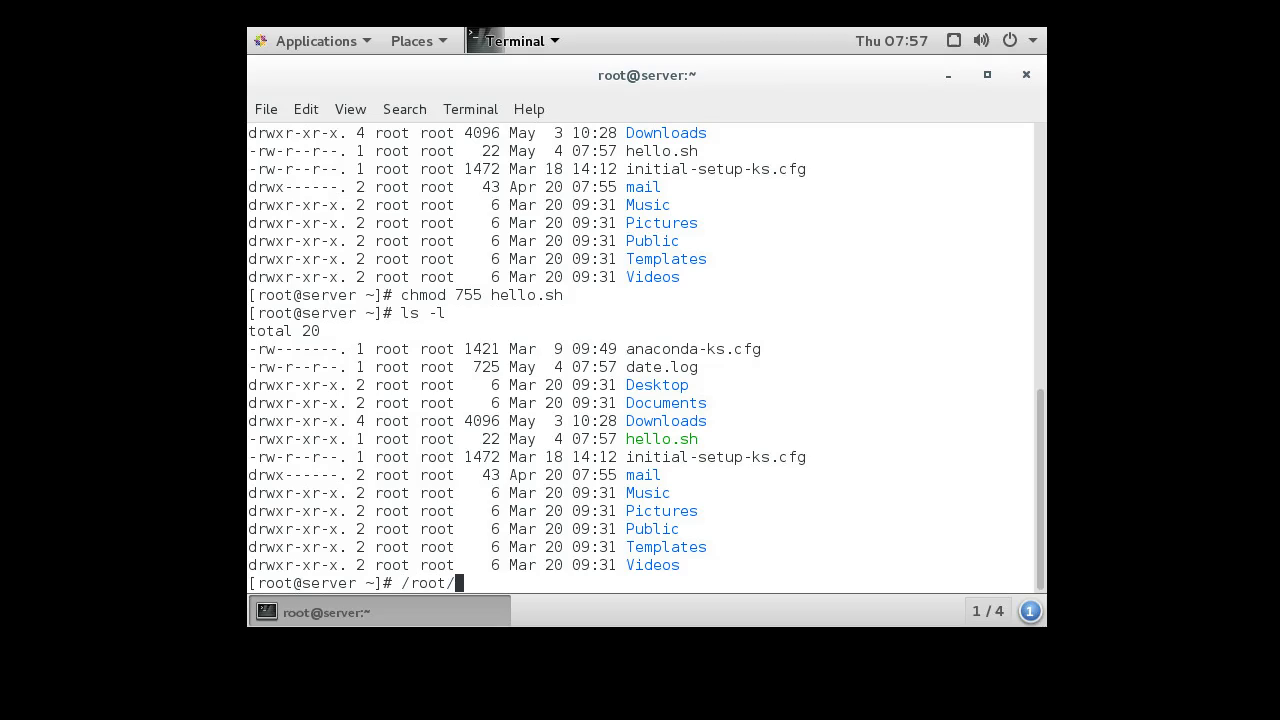
pyautogui.write('hello.sh')
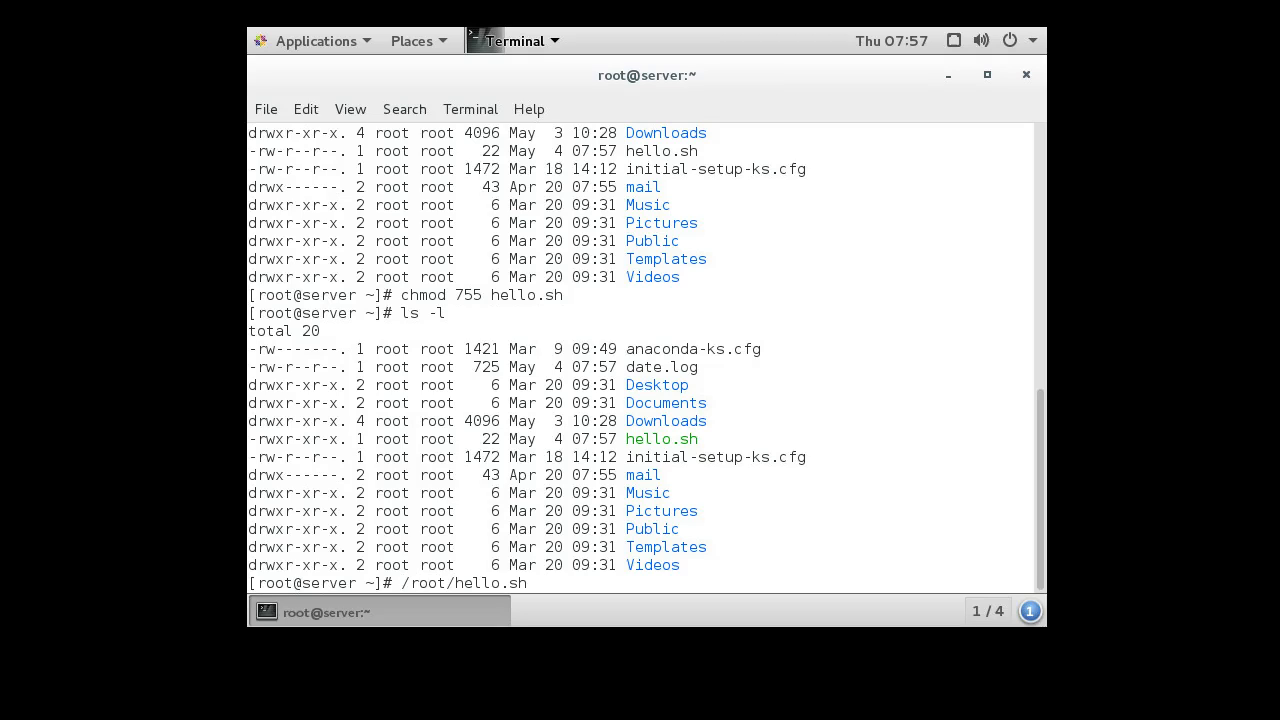
pyautogui.press('Return')
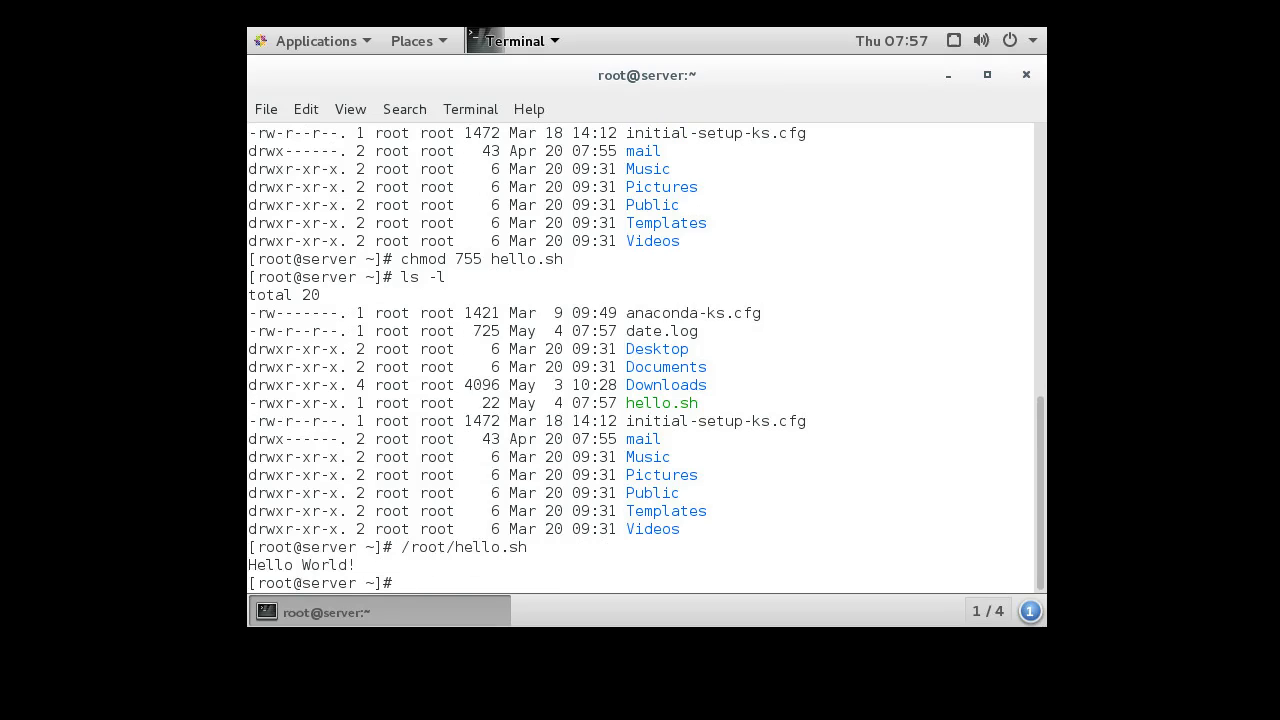
# Run the script as ./hello.sh from the current directory, printing Hello World! again
pyautogui.write('.')
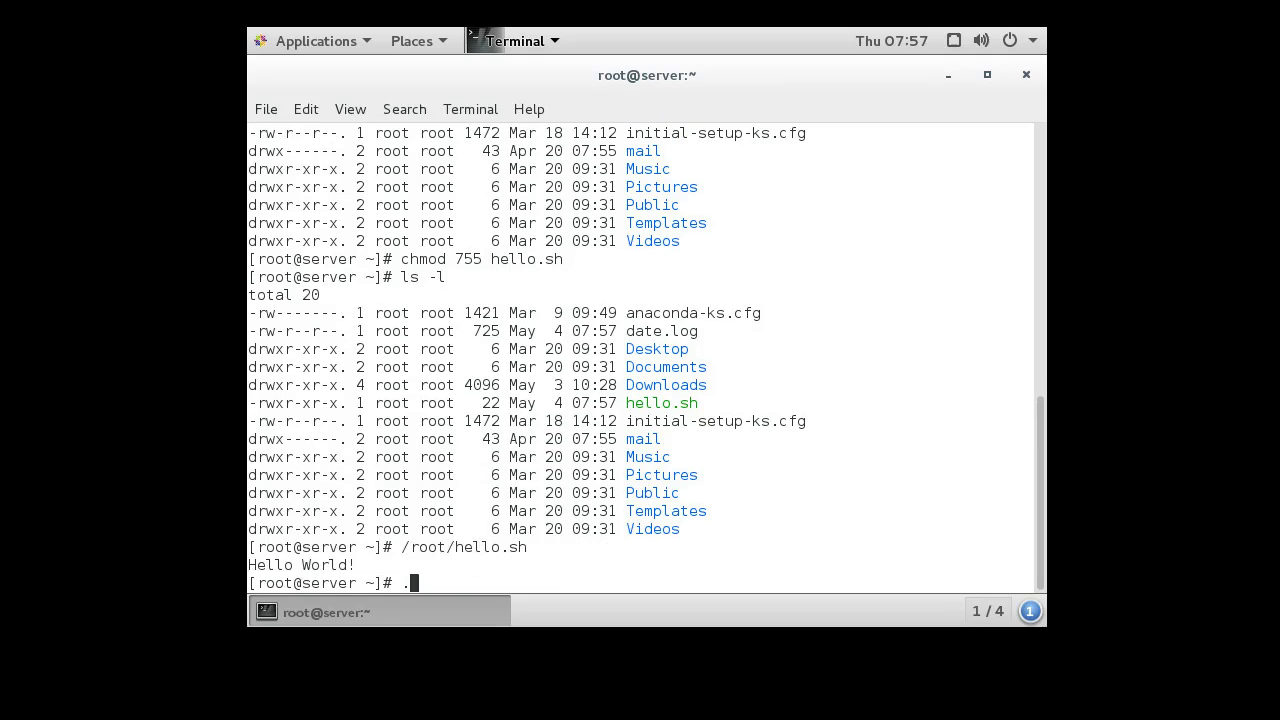
pyautogui.write('/')
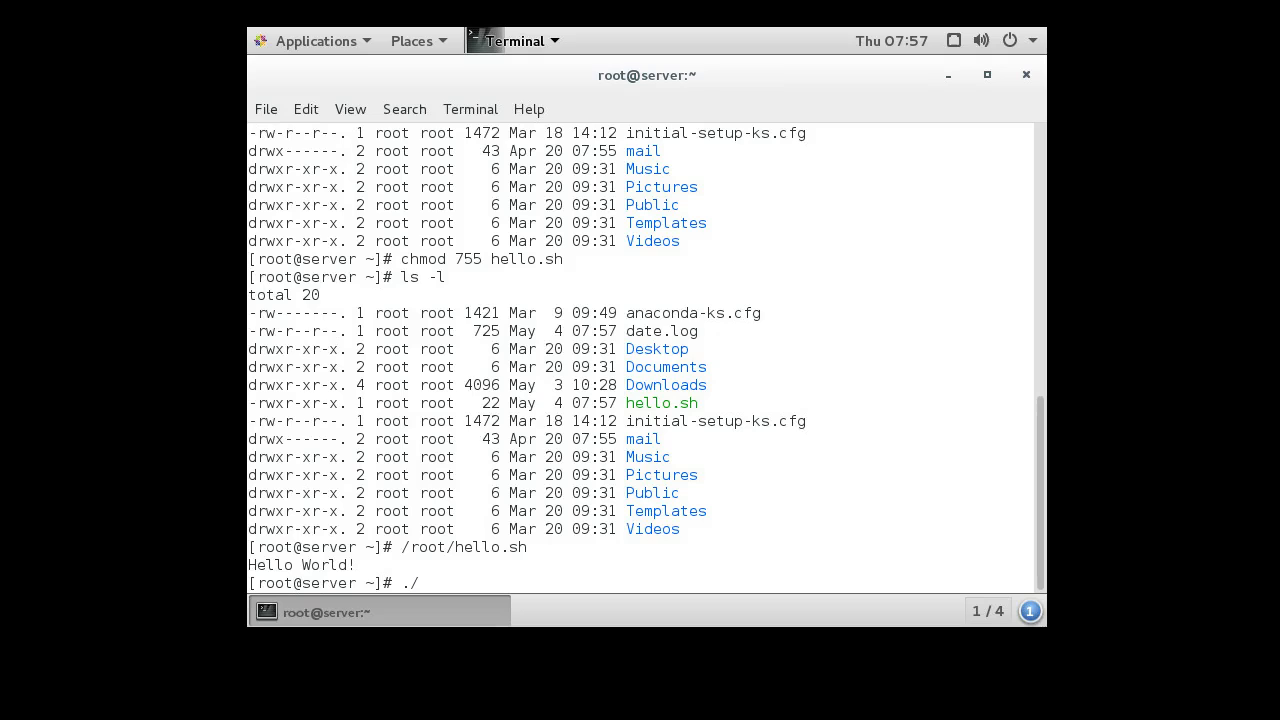
pyautogui.write('hello.sh')
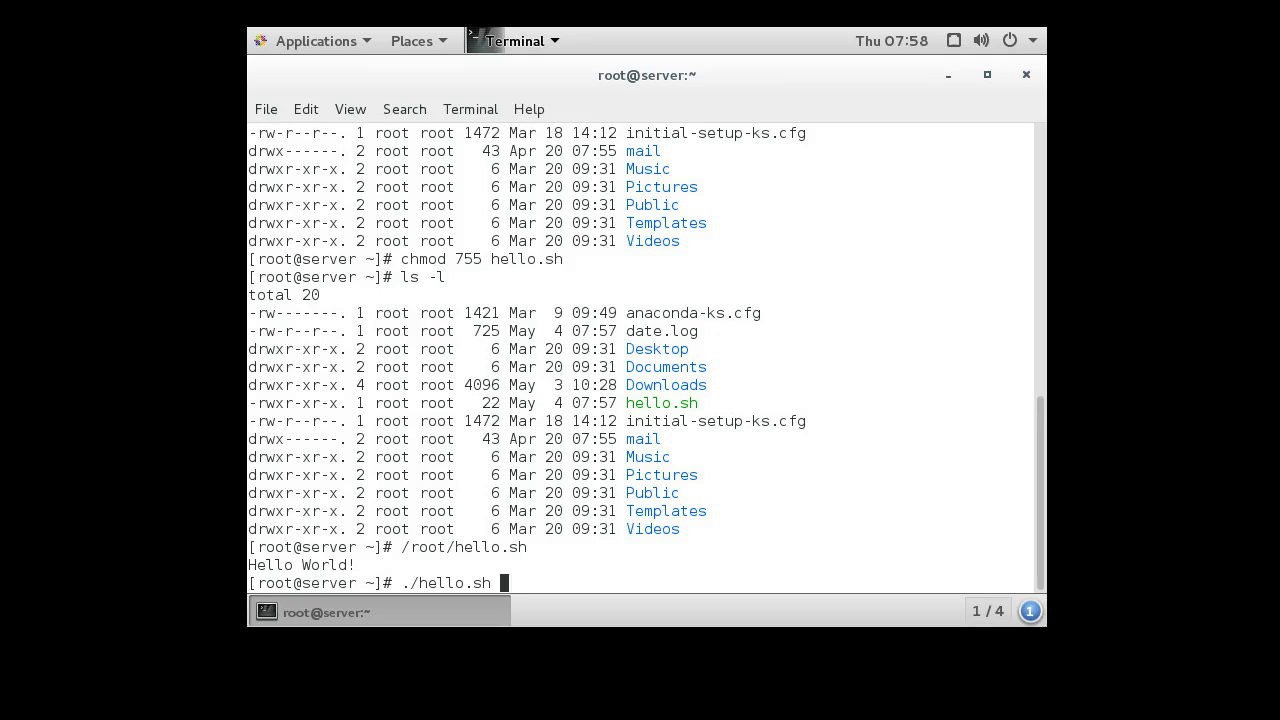
pyautogui.press('Return')
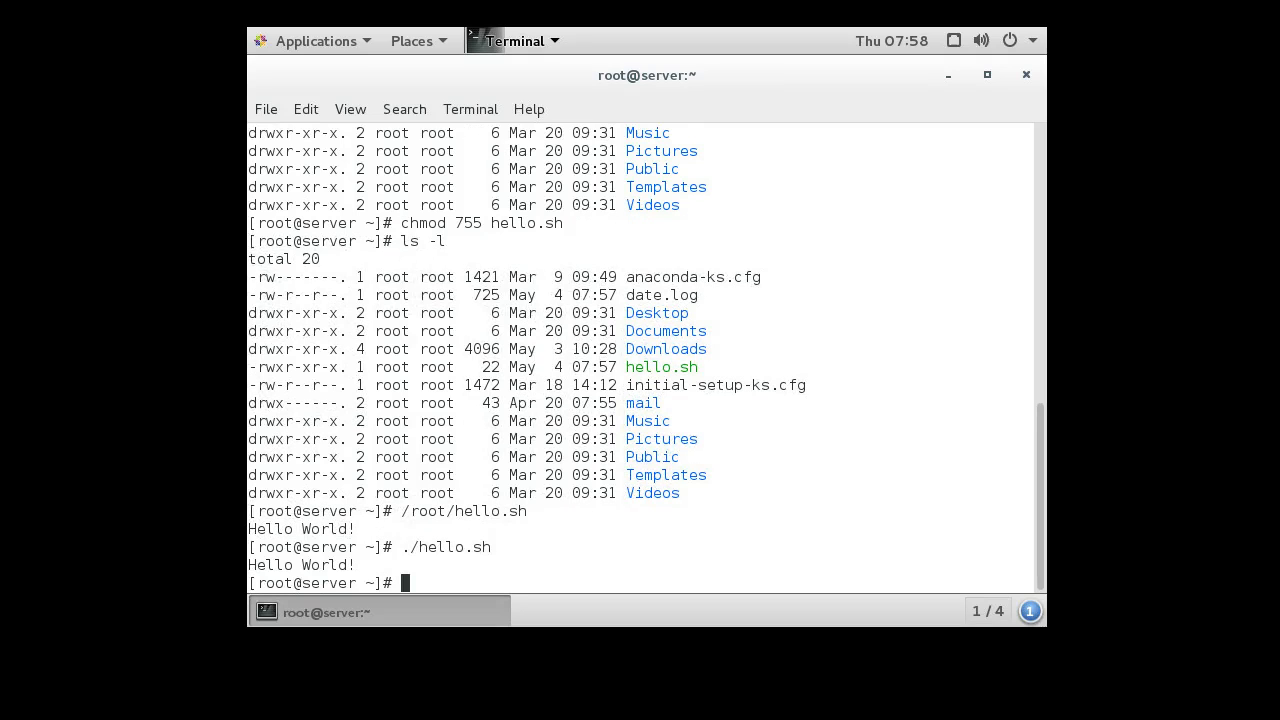